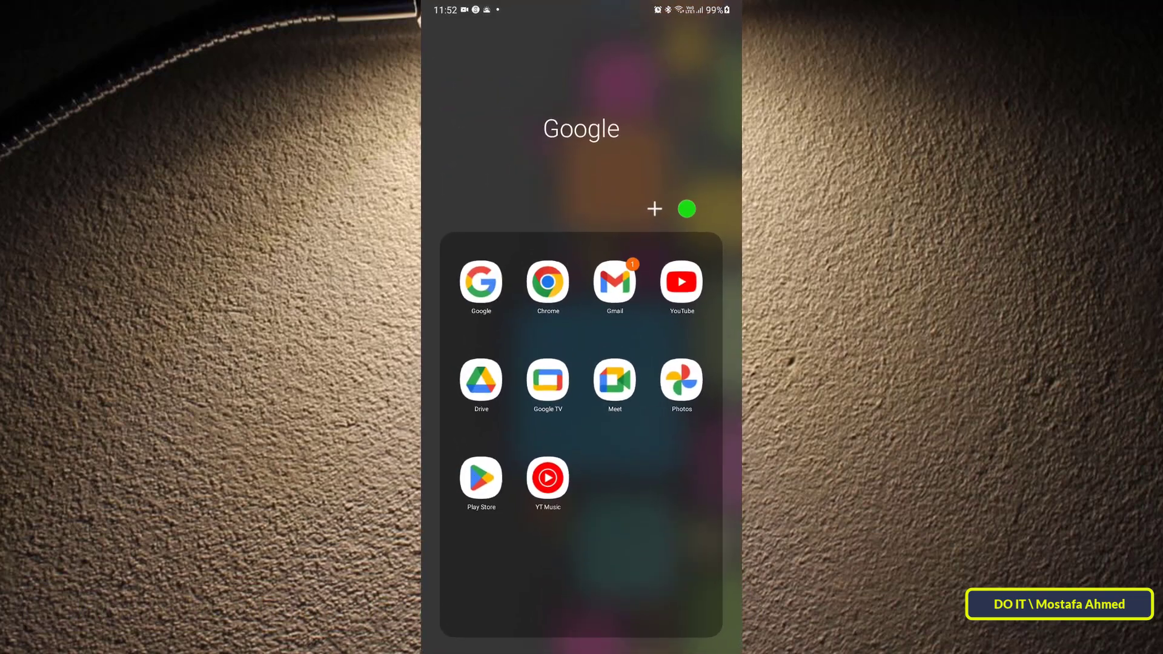
Step: Launch the Play Store from the Google folder on the home screen
left_click(479, 477)
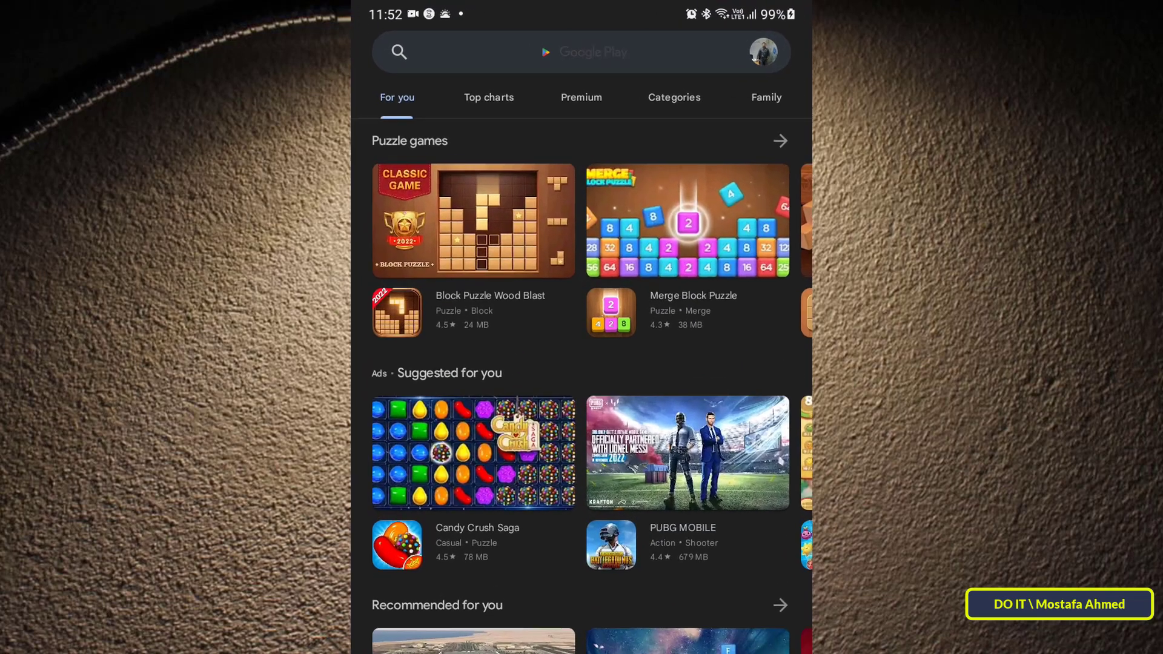
Step: Search the store for "goo" and pick the google translate suggestion to reach its listing
left_click(582, 52)
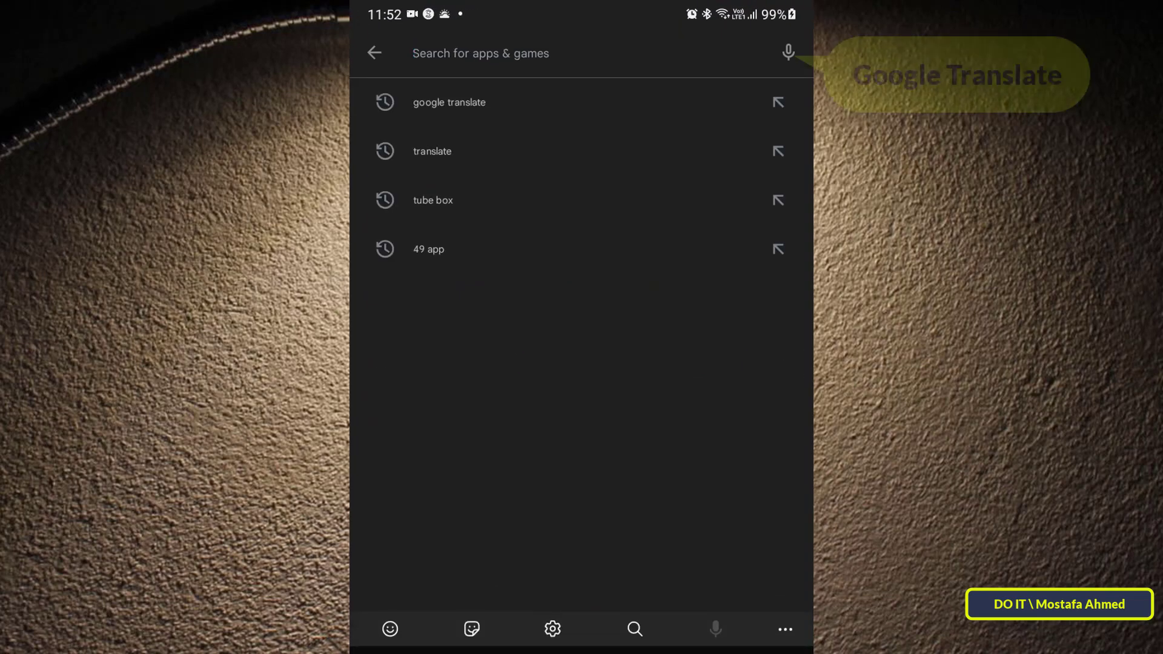
type("google tr")
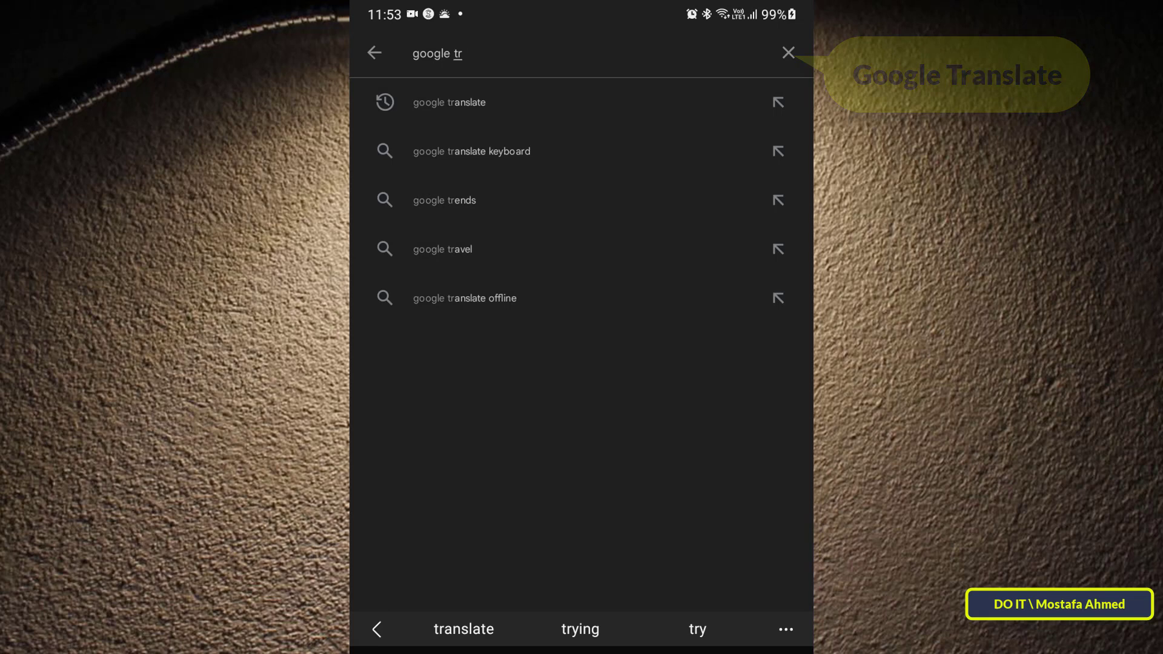
left_click(448, 102)
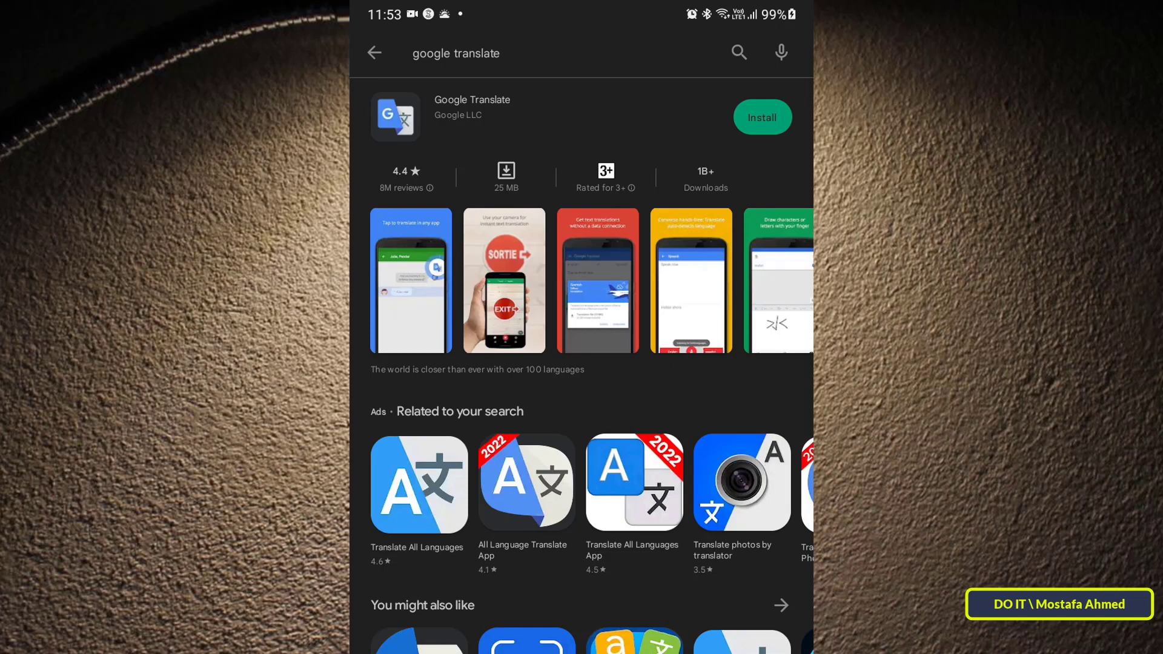
Step: Install Google Translate from its listing and return to the home screen
left_click(761, 117)
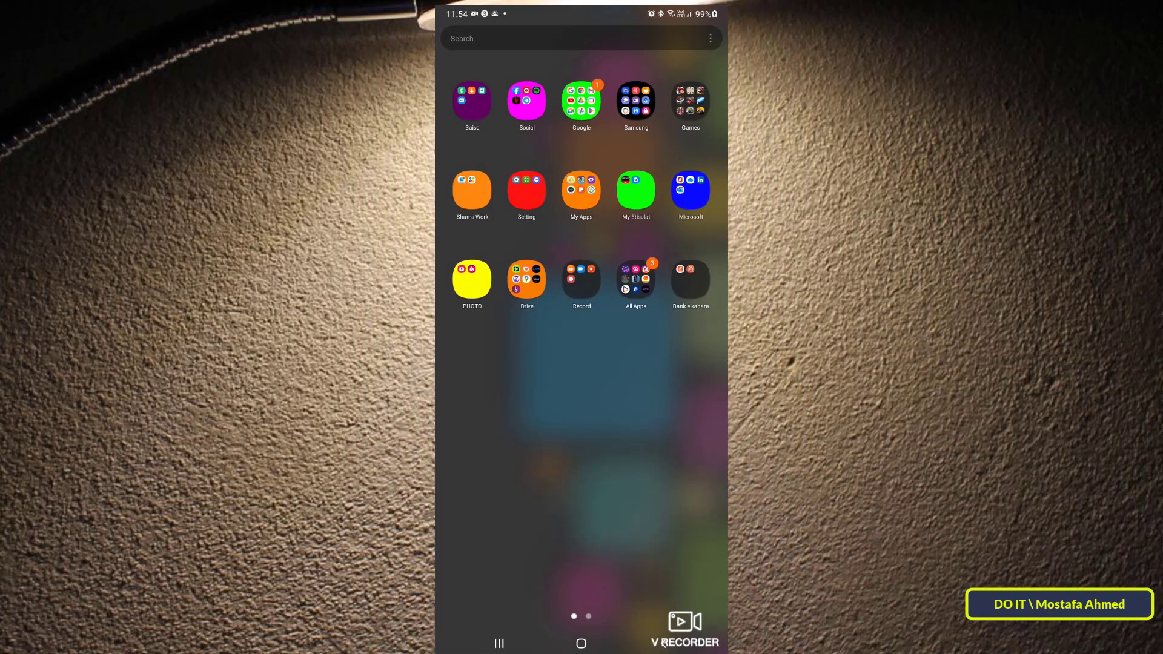
Step: Launch the new Translate app from the second home screen page, set to English to Spanish
scroll("left", 3)
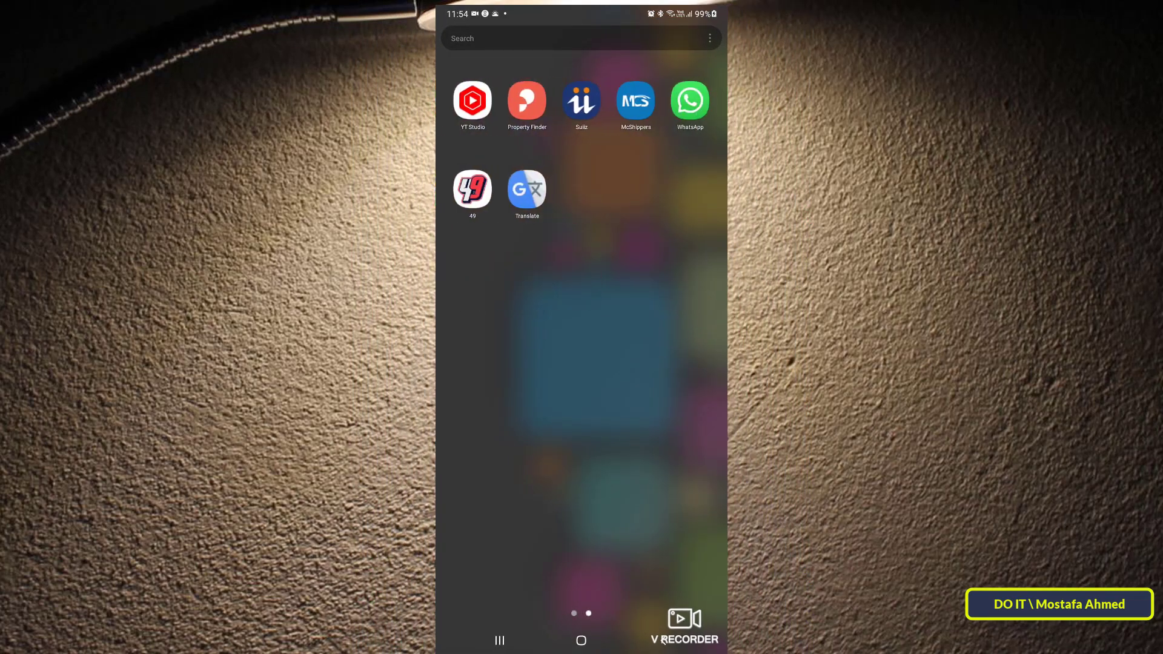
left_click(526, 189)
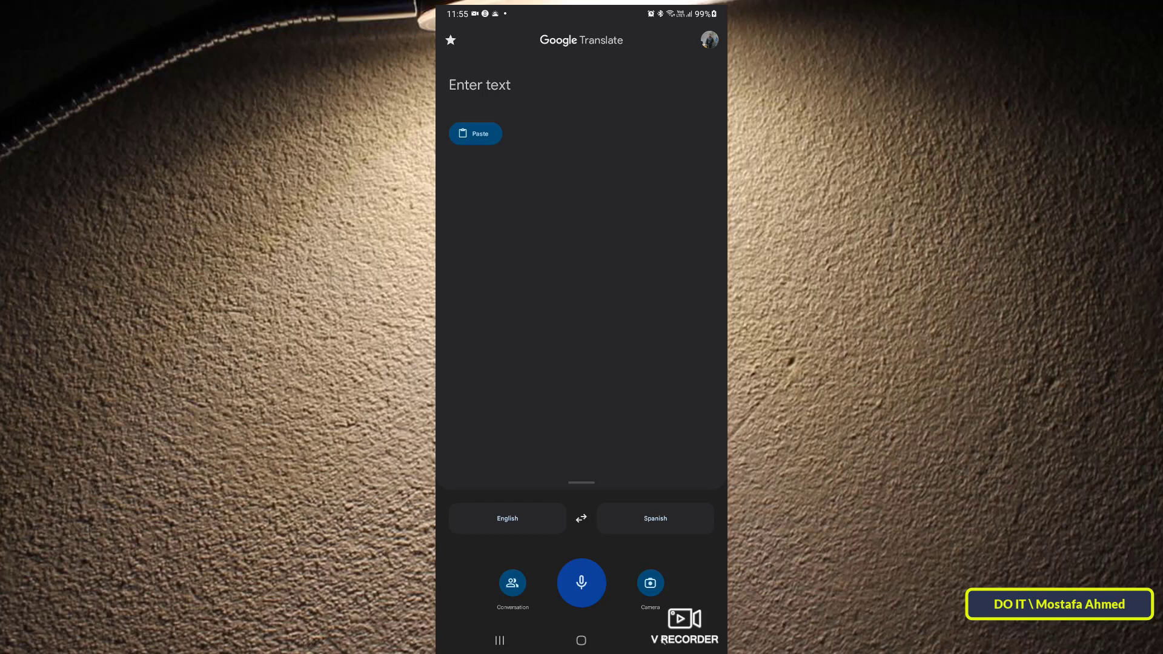
Step: Translate spoken "Hello everyone." into Spanish, getting "Hola a todas" and "Hola a todos"
left_click(580, 583)
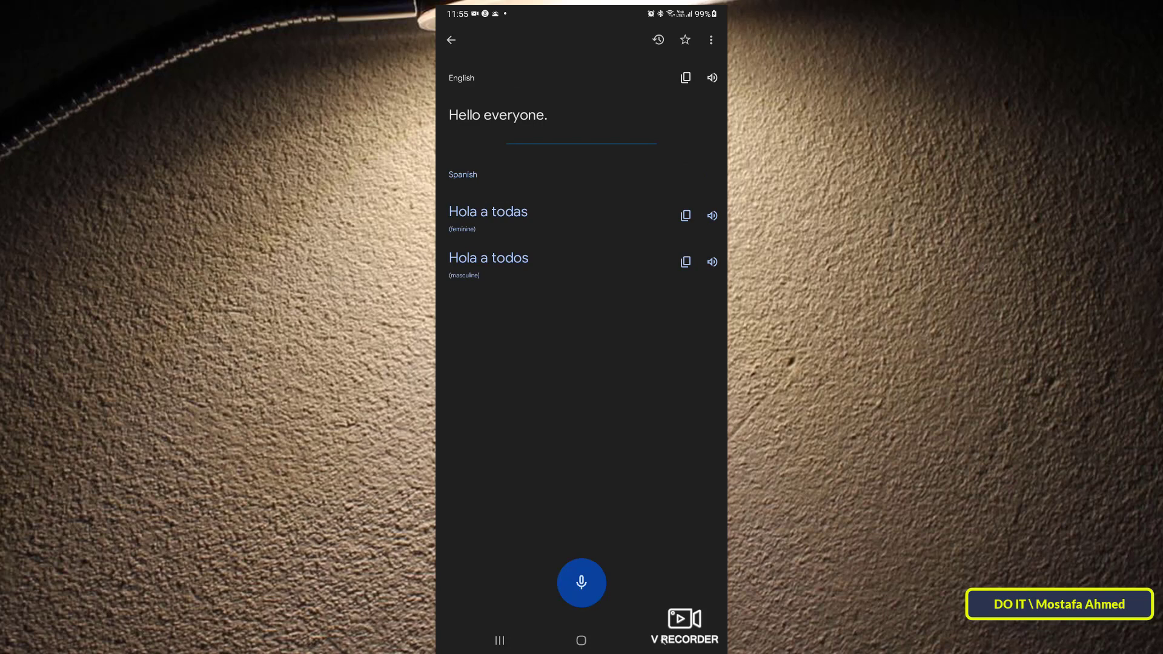
Step: Translate spoken "go now" into Spanish as "ve ahora", then return to the empty translation screen
left_click(580, 583)
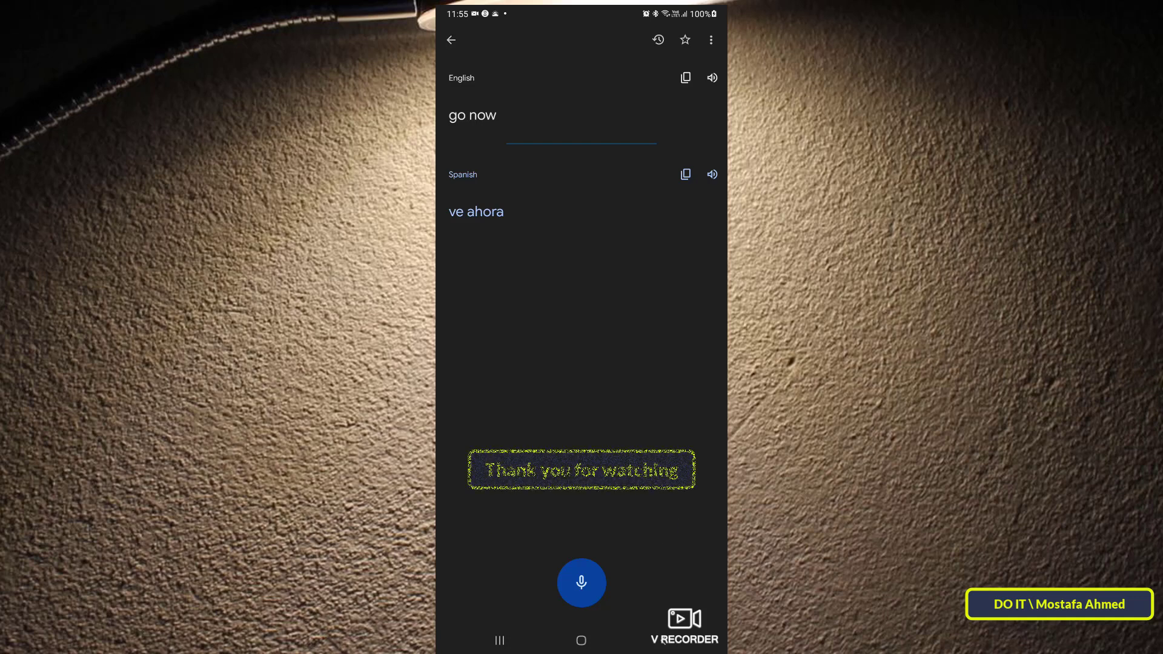
left_click(450, 40)
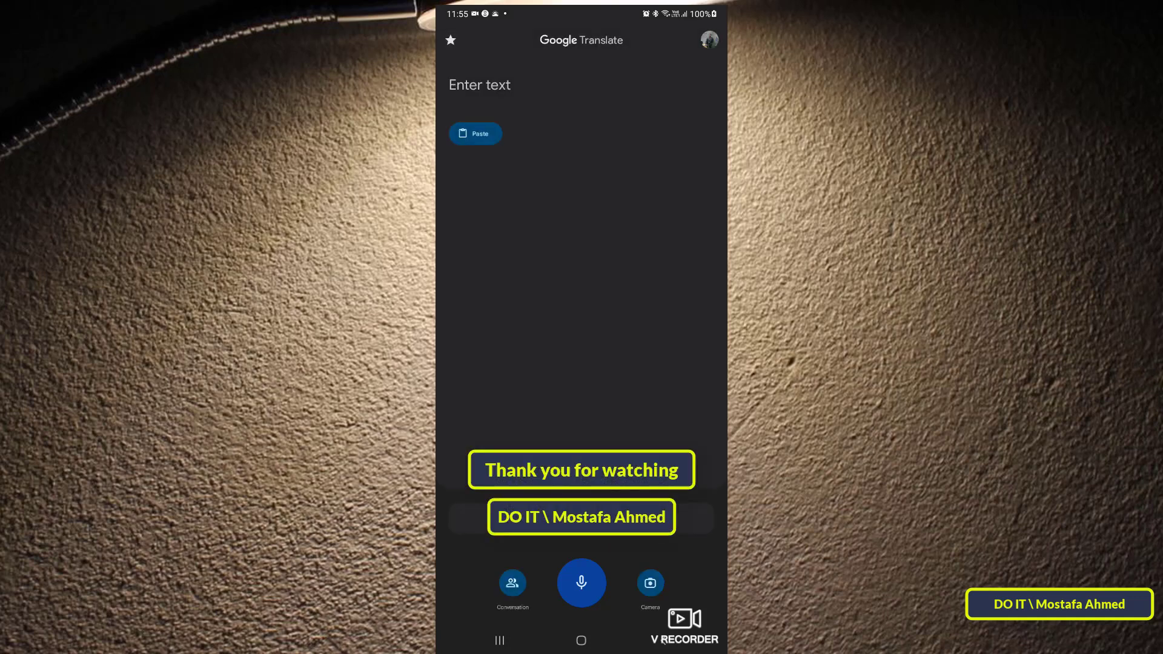